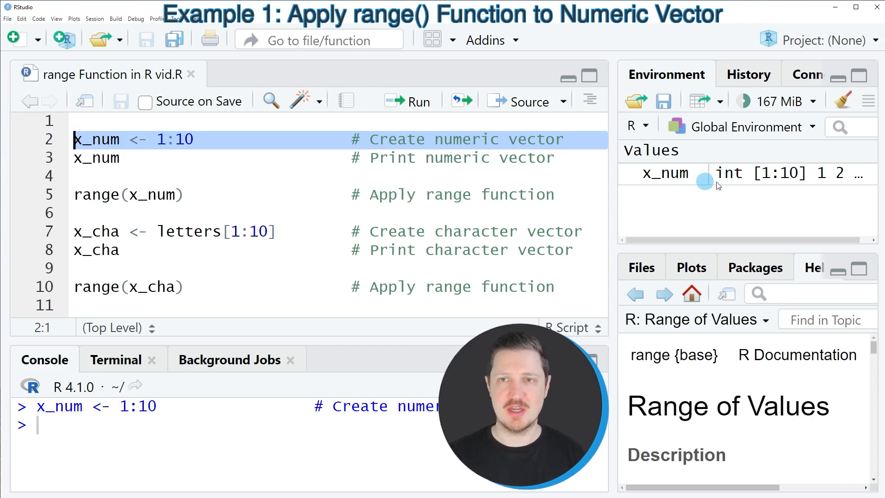
mouse_move(64, 165)
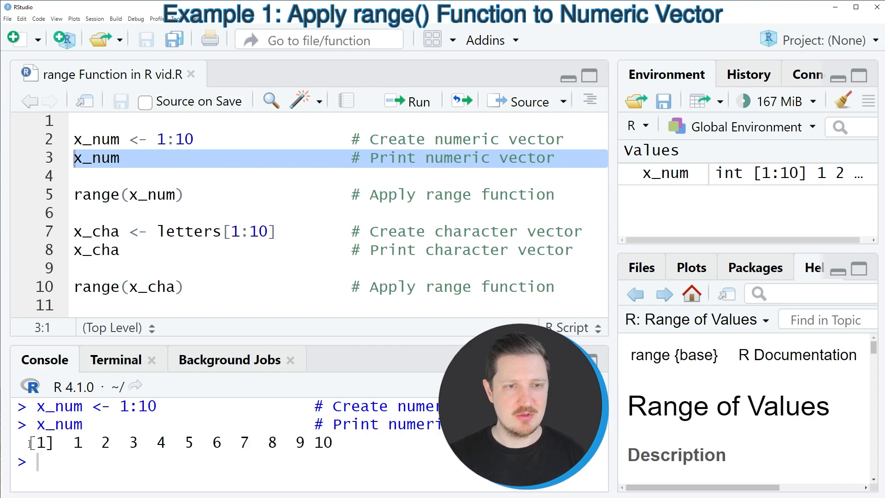
Step: Highlight the printed values 1 to 10 in the console and move to the range(x_num) line
drag(31, 442, 338, 443)
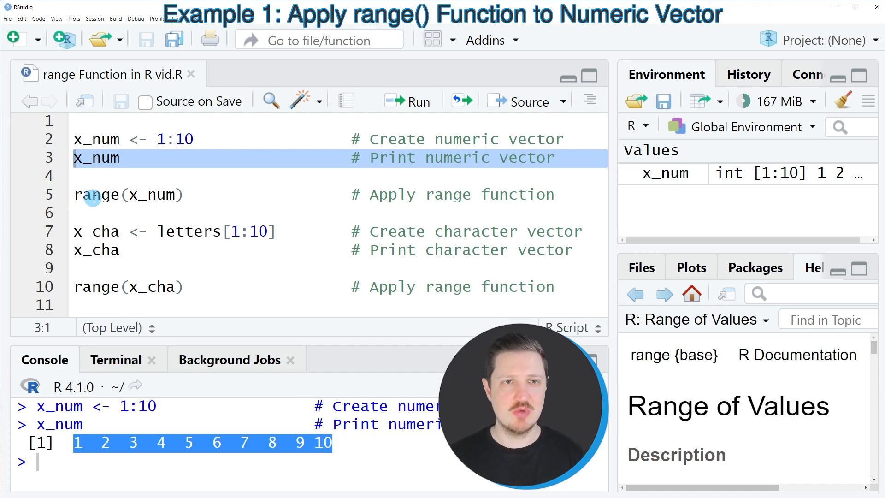
click(113, 194)
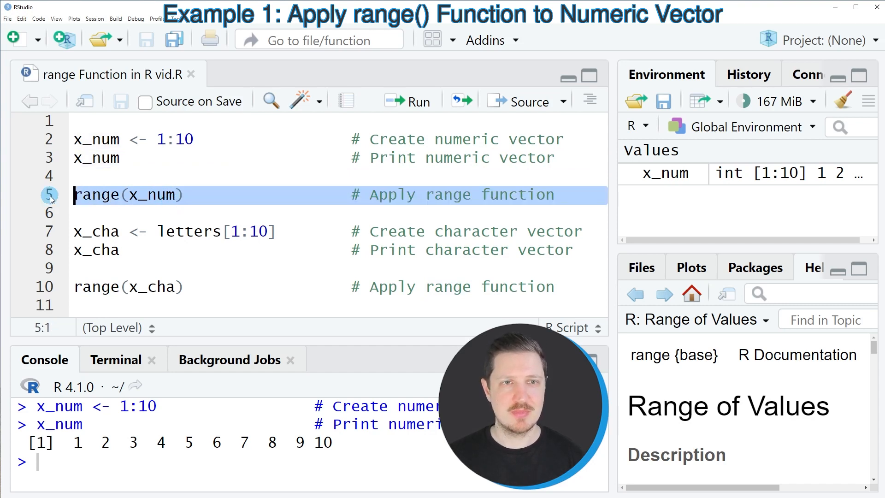
Step: Run range(x_num) and highlight the minimum value 1 in the console result
click(409, 101)
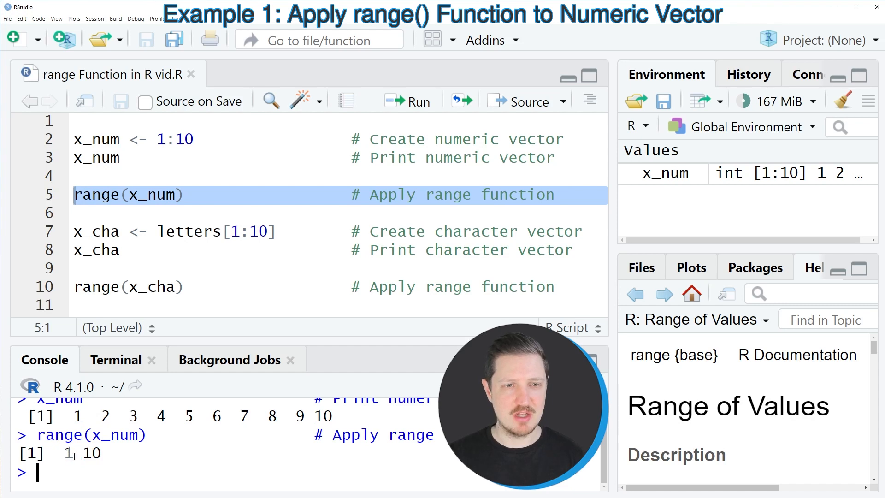
double_click(91, 454)
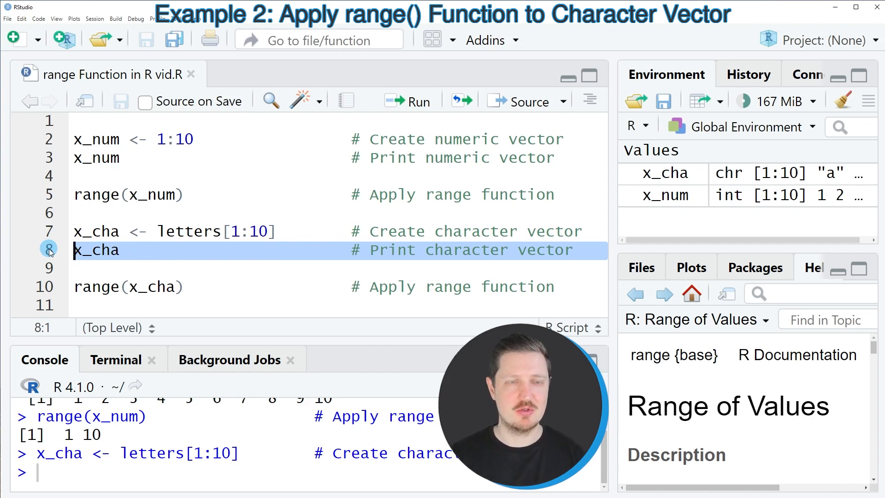
Step: After defining x_cha <- letters[1:10], move to the line that prints x_cha
click(408, 100)
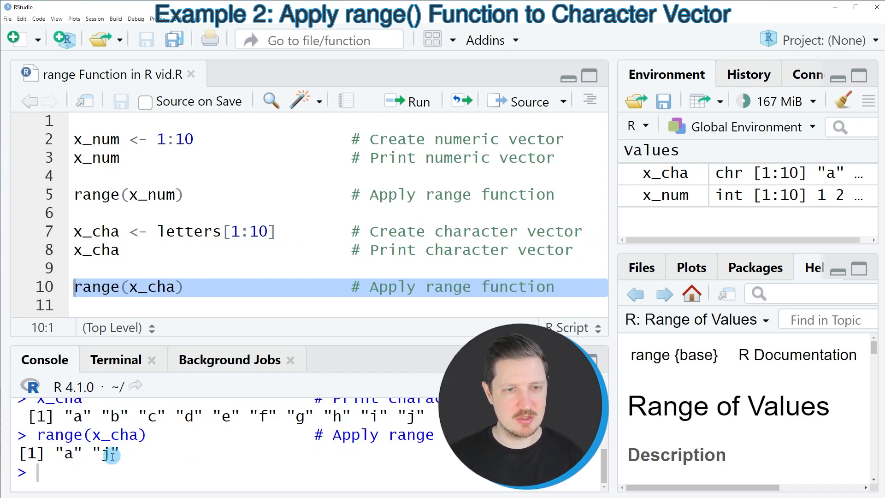
Step: Highlight the maximum value "j" returned by range(x_cha) in the console
double_click(68, 454)
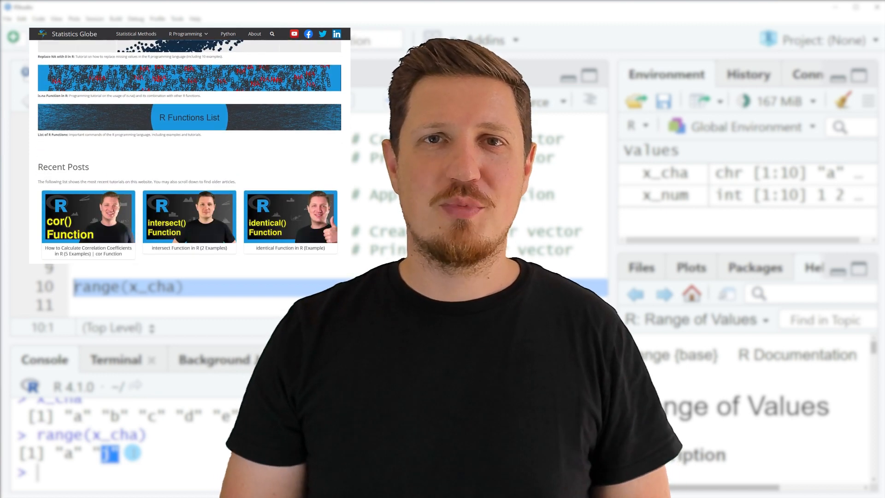
Step: Browse recent posts and reach the Graphics in R tutorial via the R Programming menu
scroll(down, 3)
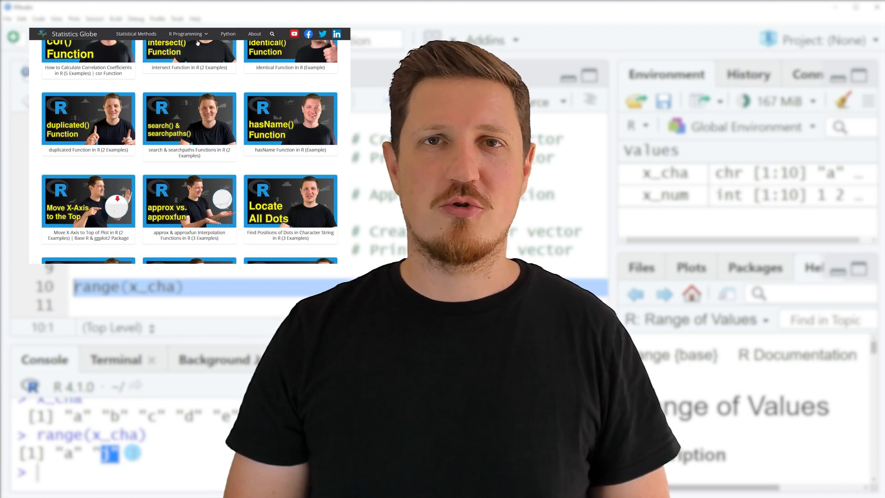
click(186, 33)
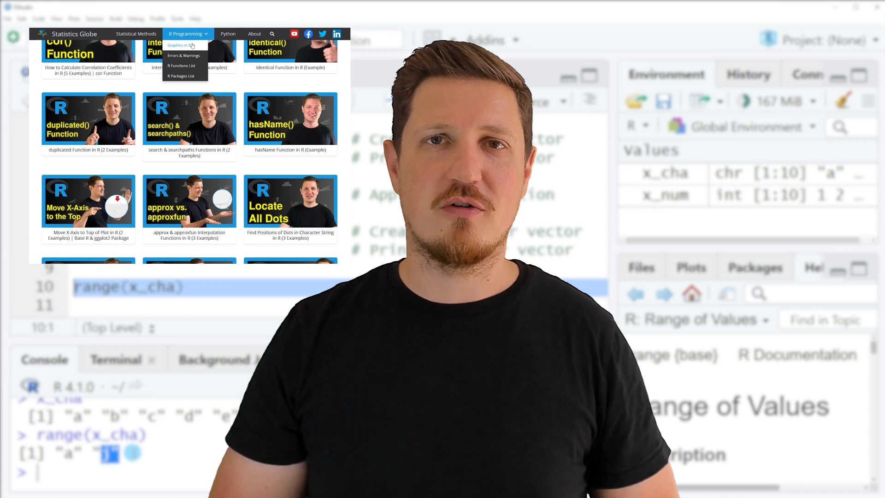
click(180, 45)
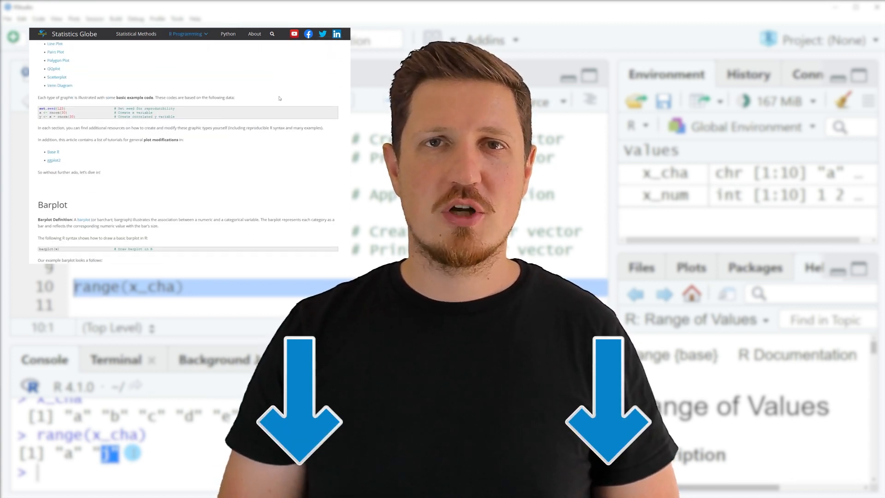
scroll(down, 3)
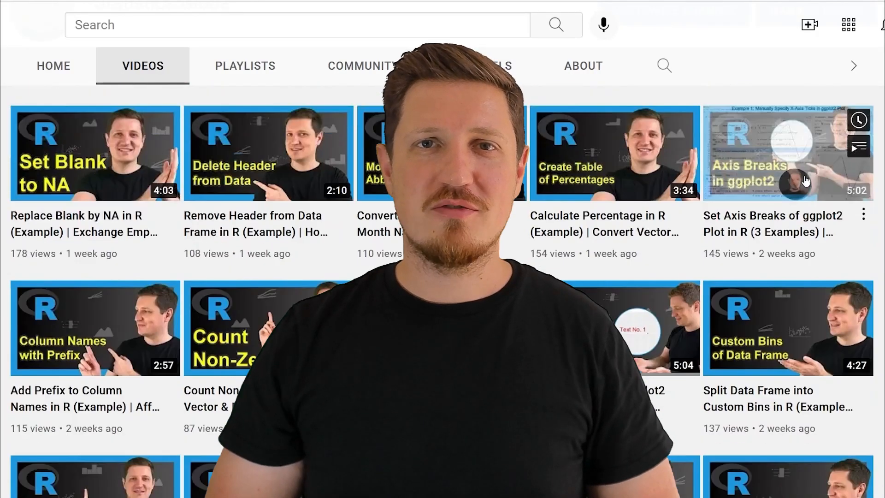
scroll(down, 3)
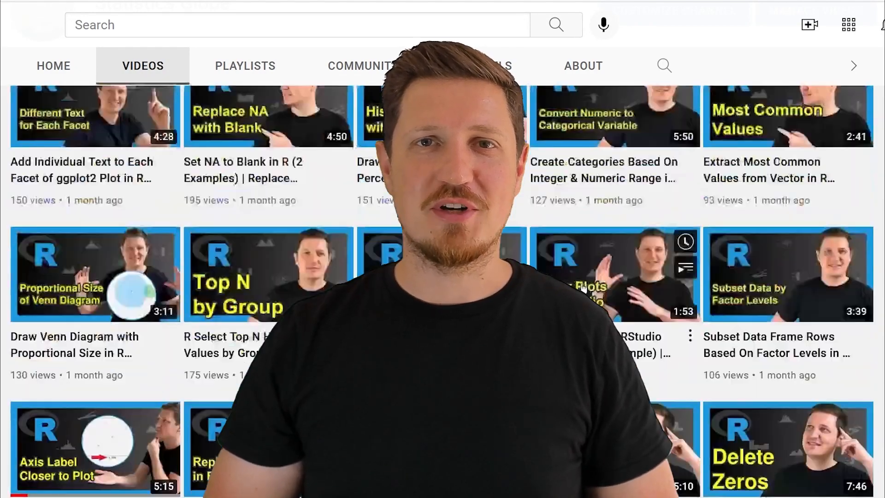
scroll(down, 3)
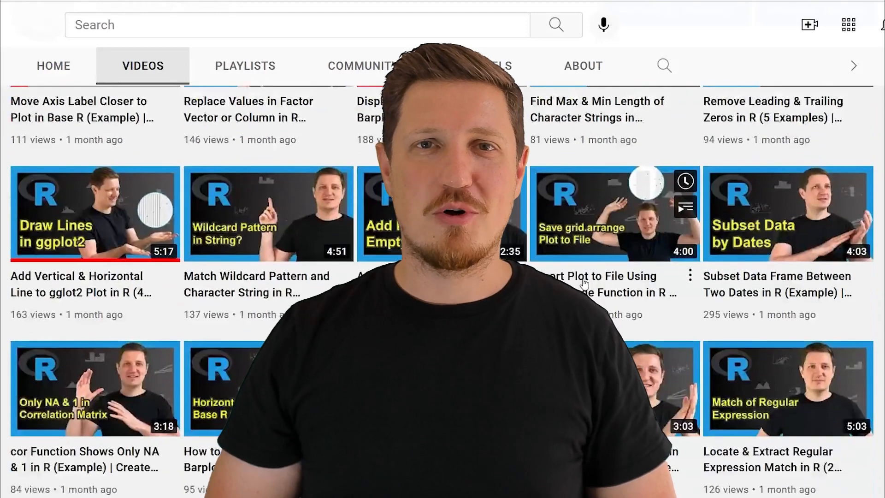
scroll(down, 3)
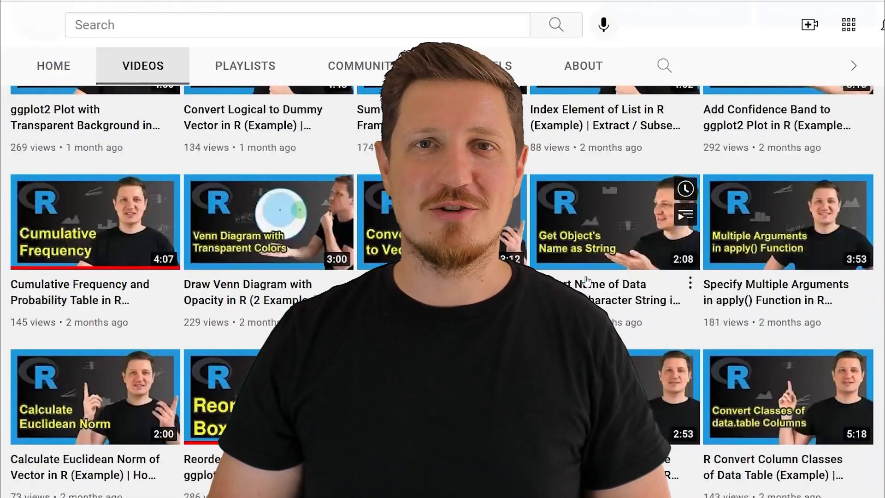